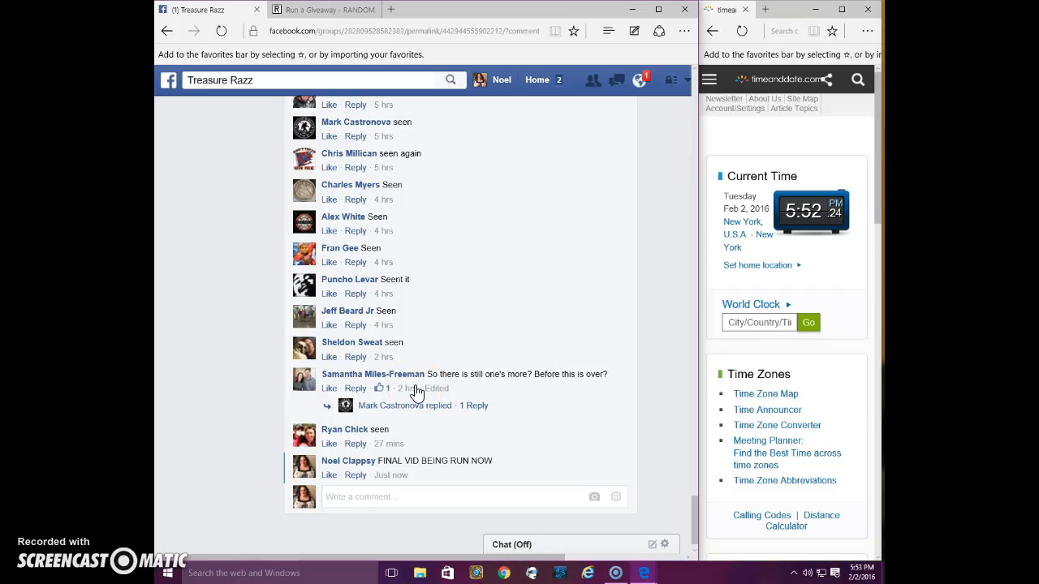
{"action": "mouse_move", "coordinate": [331, 328]}
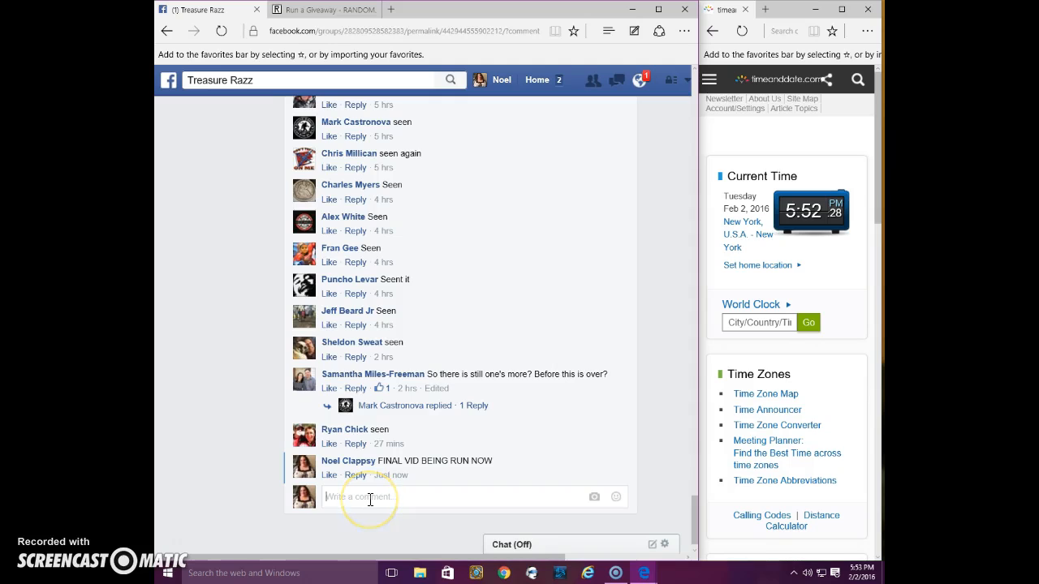
- Comment 'LIVEEEEEE' in the group thread to announce the giveaway is live
{"action": "type", "text": "LIVE"}
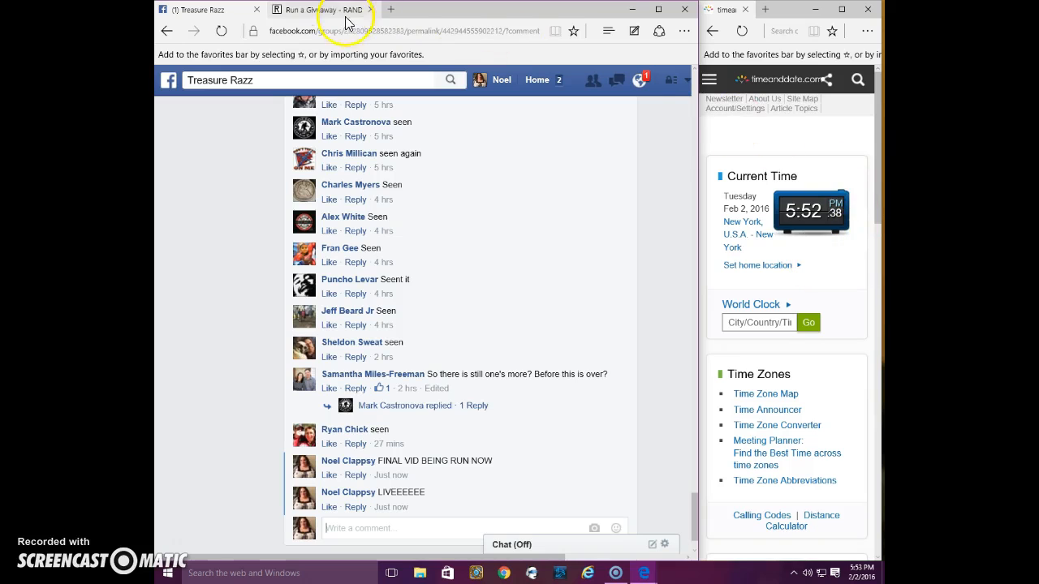
- Roll 2d6 on the giveaway page and accept the result (1 and 6) as 7 total rounds
{"action": "left_click", "coordinate": [321, 10]}
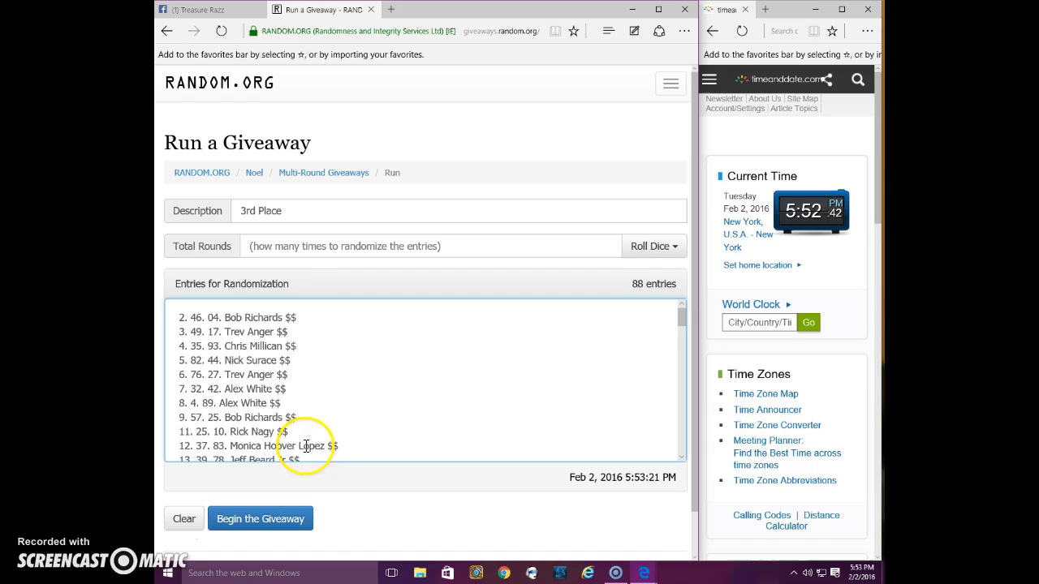
{"action": "mouse_move", "coordinate": [405, 341]}
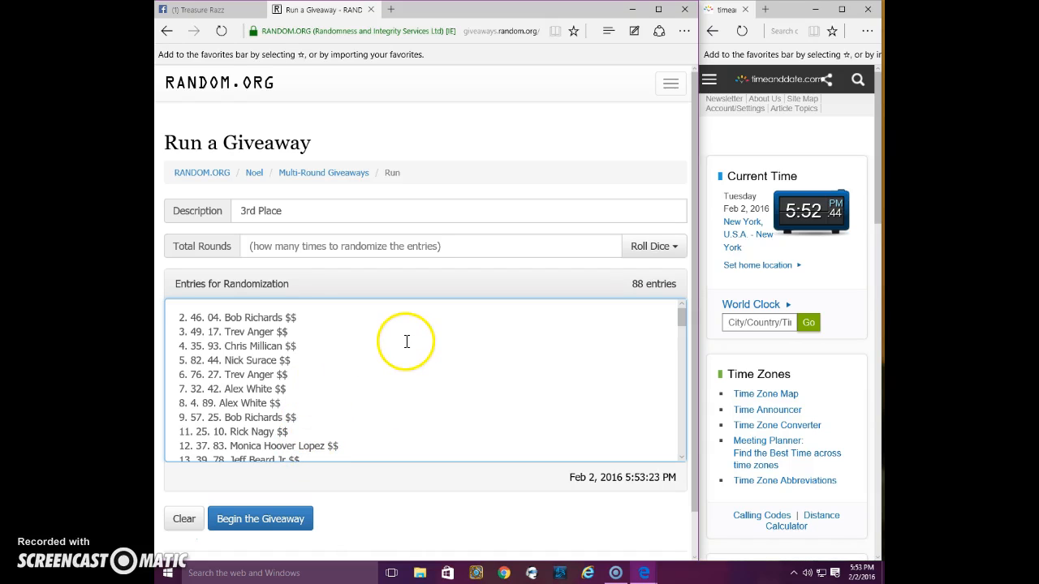
{"action": "mouse_move", "coordinate": [380, 434]}
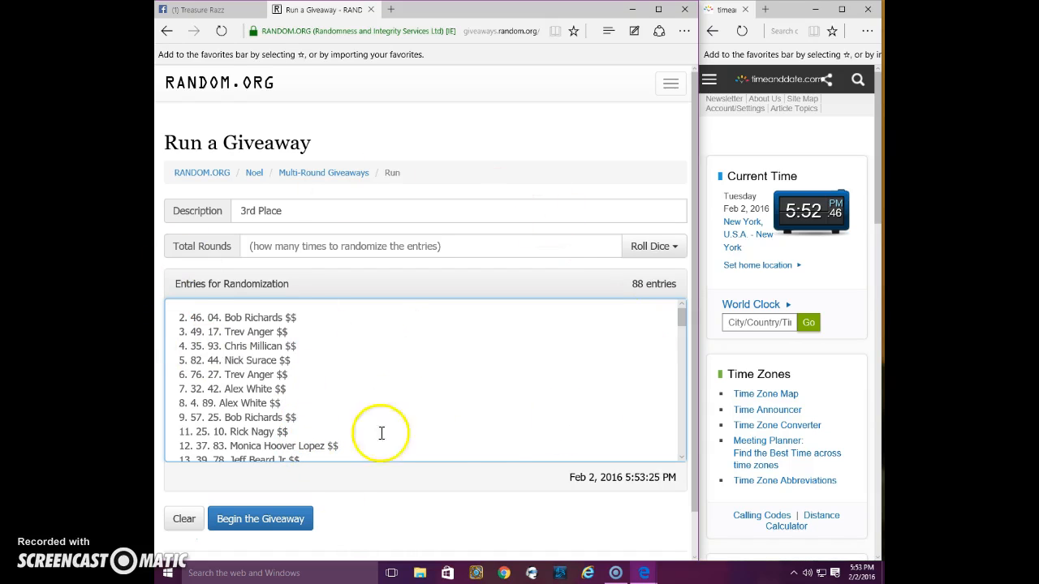
{"action": "left_click", "coordinate": [654, 247]}
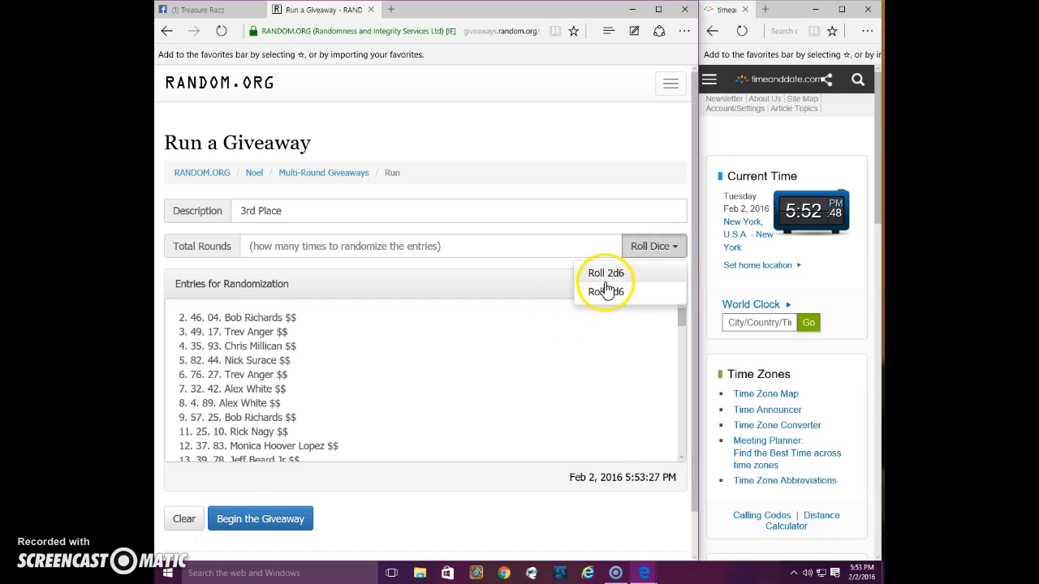
{"action": "left_click", "coordinate": [607, 273]}
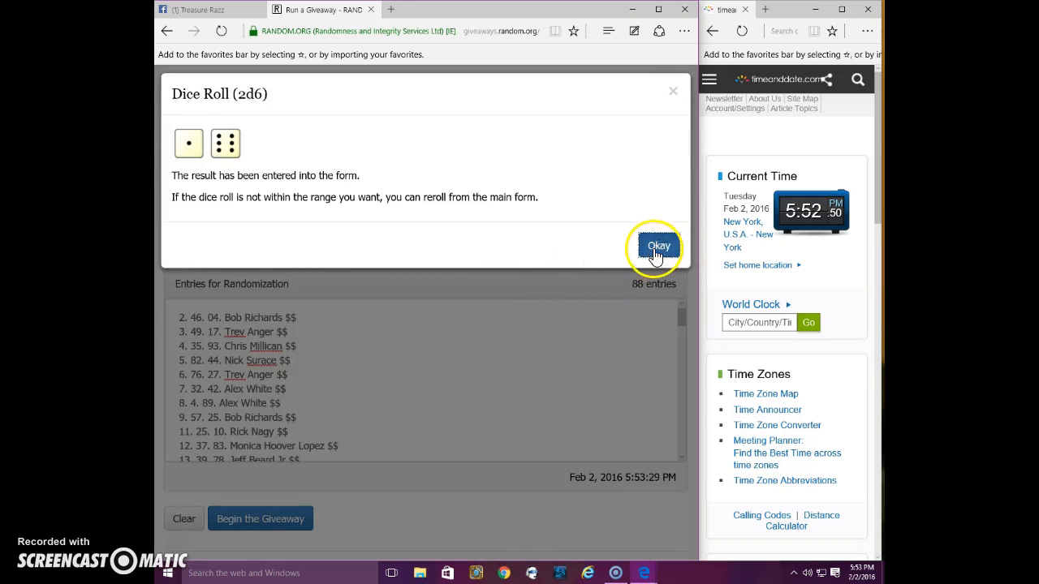
{"action": "left_click", "coordinate": [658, 245]}
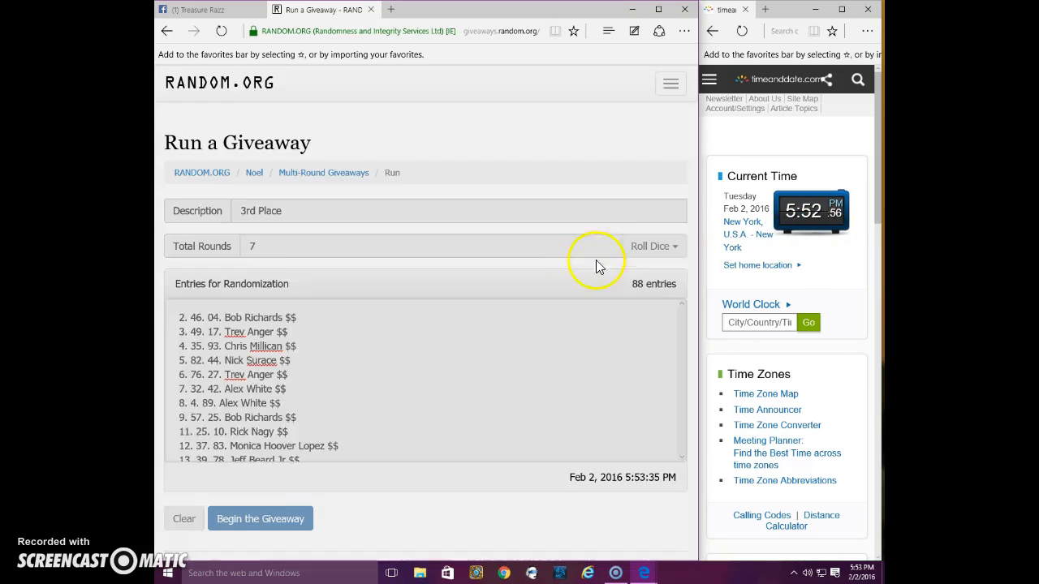
- Begin the 3rd Place giveaway and advance it through six randomization rounds, then return to Facebook
{"action": "left_click", "coordinate": [259, 519]}
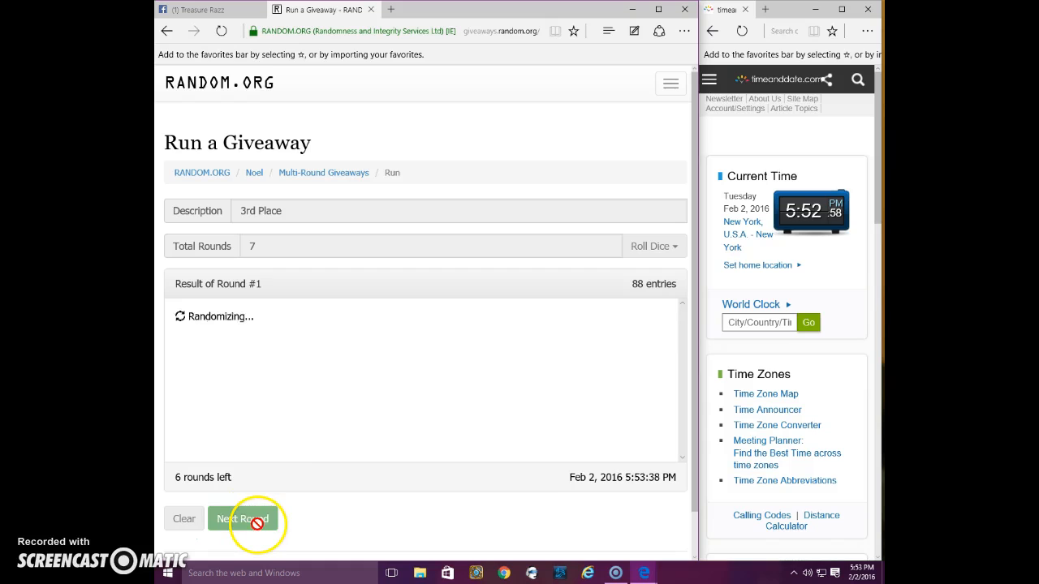
{"action": "left_click", "coordinate": [243, 520]}
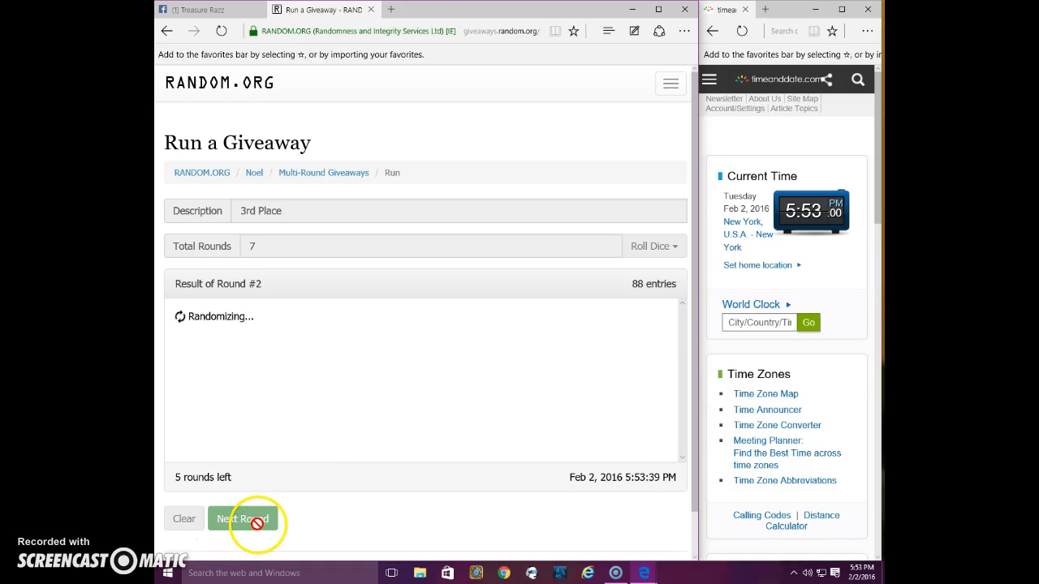
{"action": "left_click", "coordinate": [243, 519]}
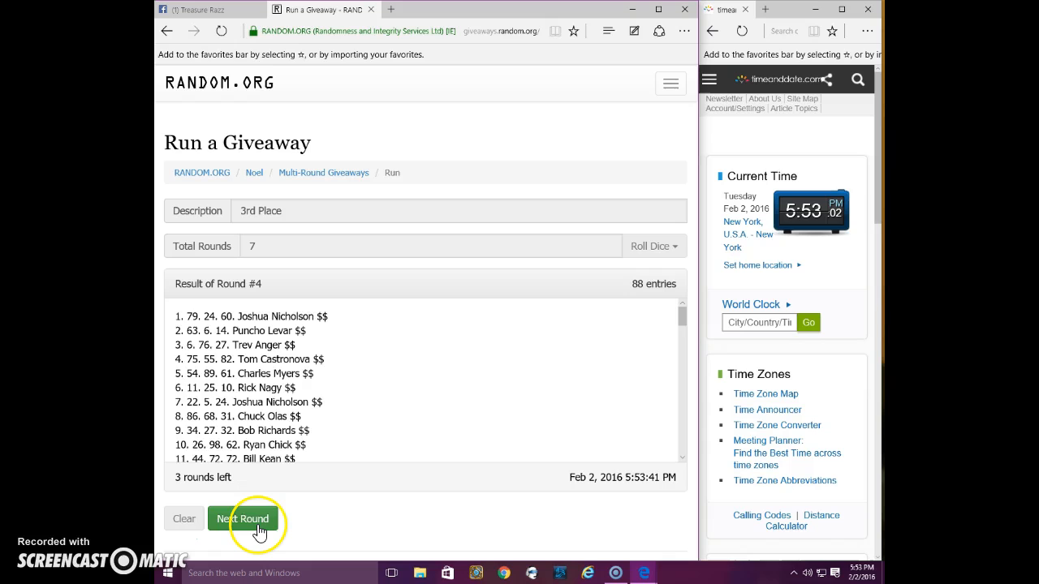
{"action": "left_click", "coordinate": [243, 519]}
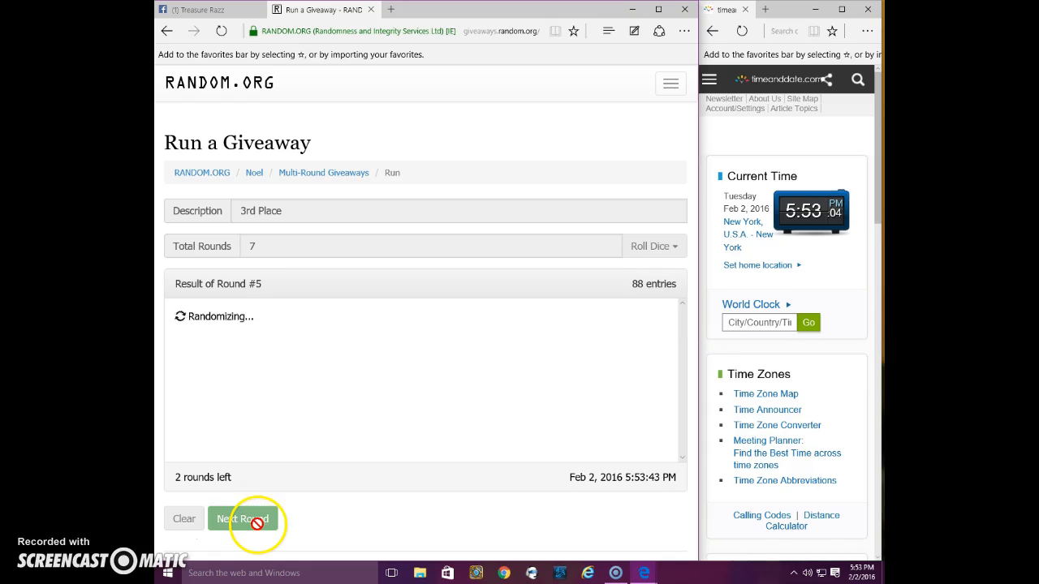
{"action": "left_click", "coordinate": [244, 519]}
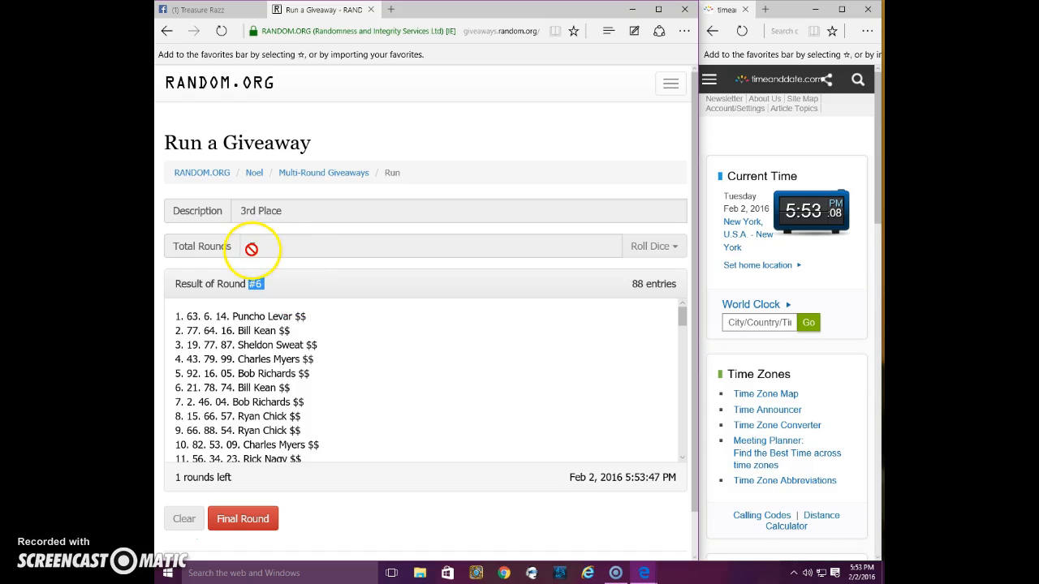
{"action": "left_click", "coordinate": [208, 10]}
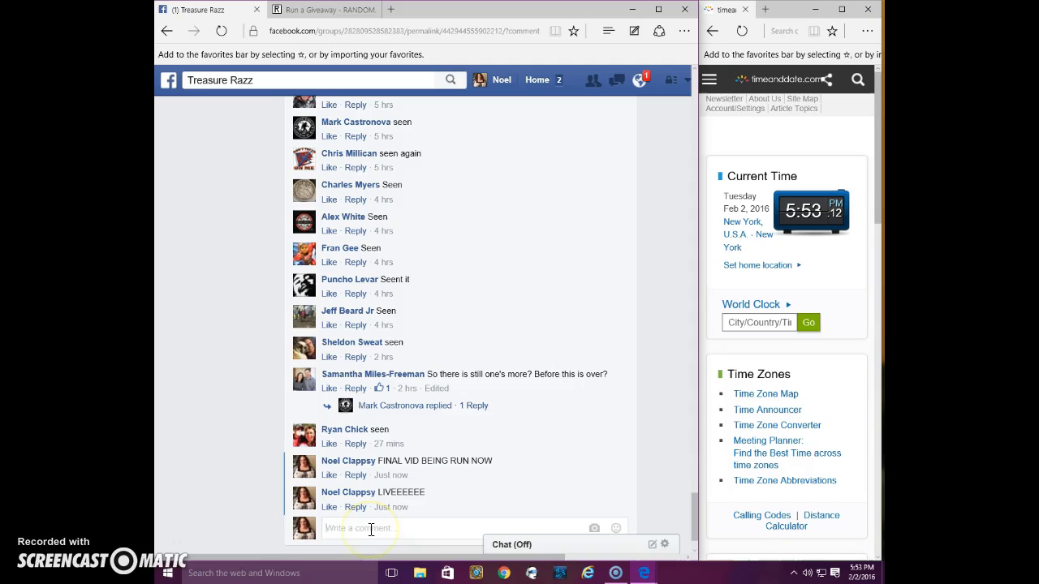
- Comment 'GOOD LUCK!!!!!' in the Facebook group thread for the entrants
{"action": "type", "text": "GOOD LU"}
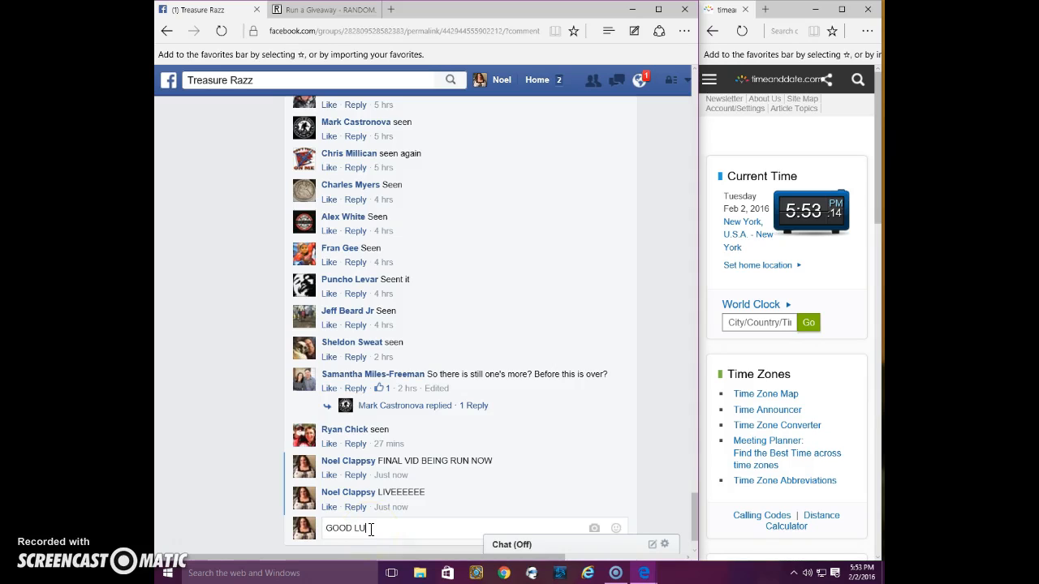
{"action": "type", "text": "CK!!!!!"}
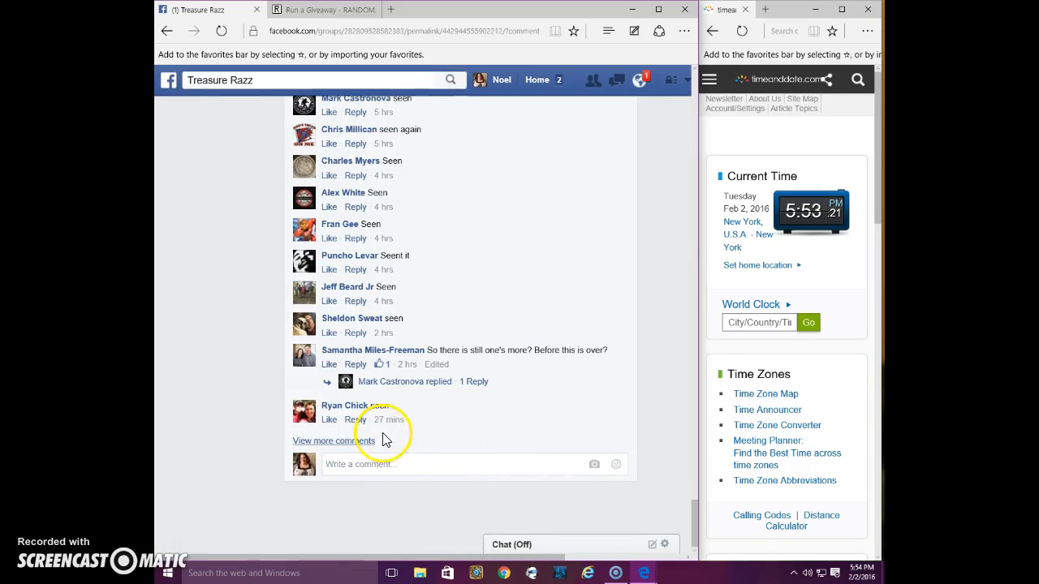
{"action": "mouse_move", "coordinate": [616, 474]}
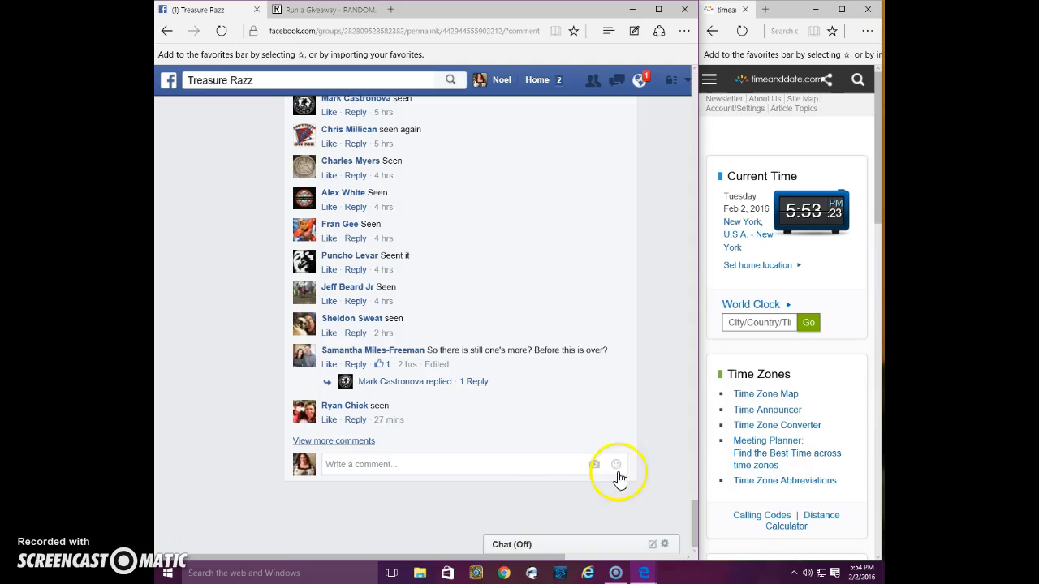
{"action": "mouse_move", "coordinate": [536, 431]}
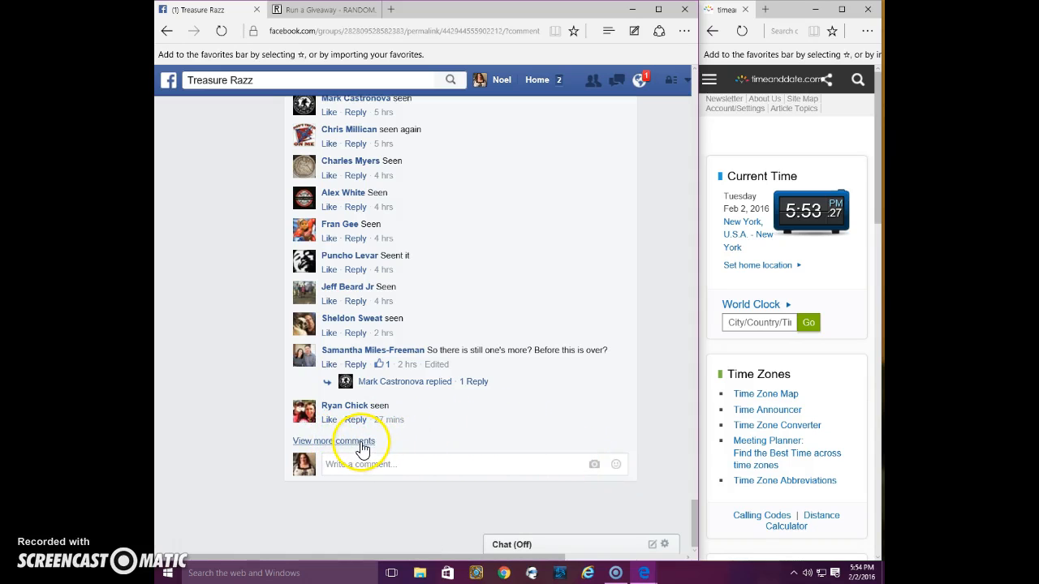
{"action": "mouse_move", "coordinate": [819, 203]}
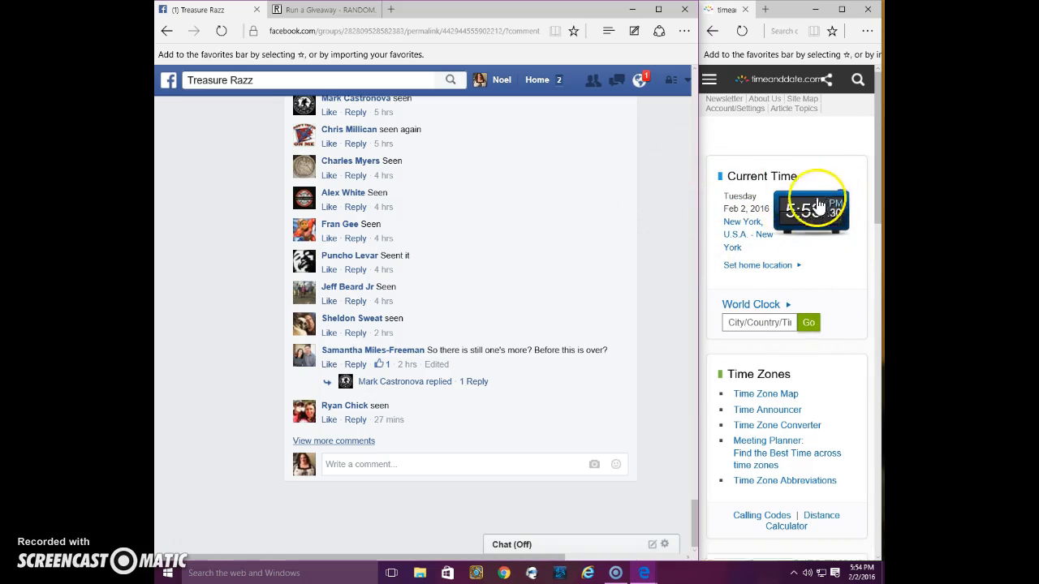
{"action": "mouse_move", "coordinate": [471, 244]}
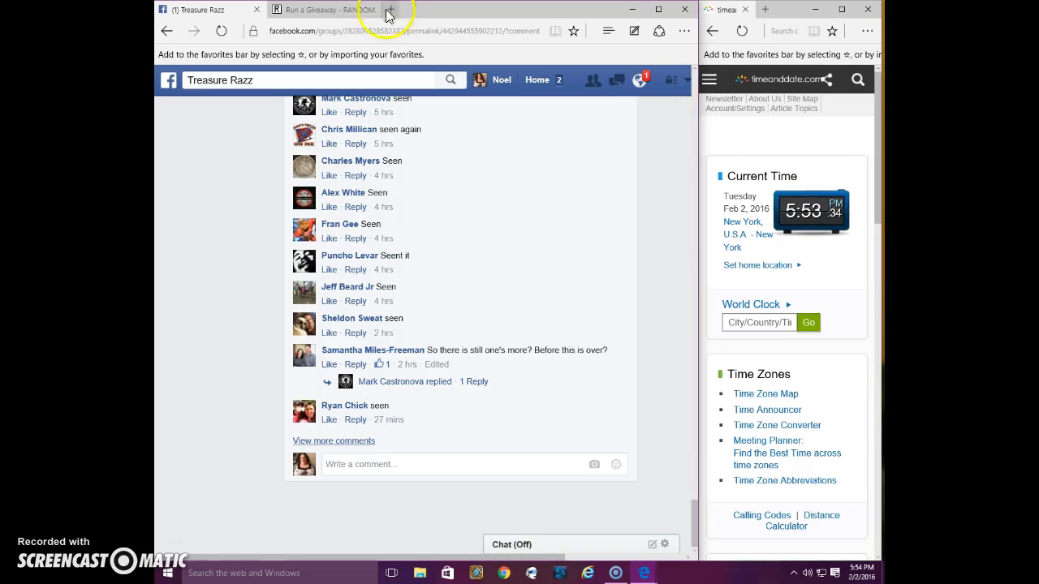
- Run Round #7, the final round, completing the 3rd Place giveaway
{"action": "left_click", "coordinate": [316, 9]}
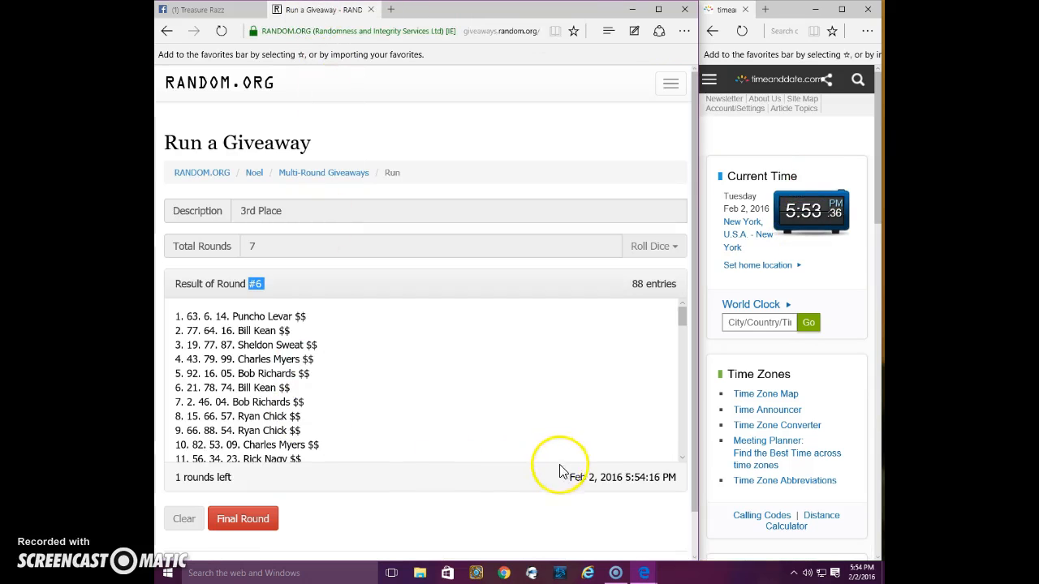
{"action": "mouse_move", "coordinate": [594, 357]}
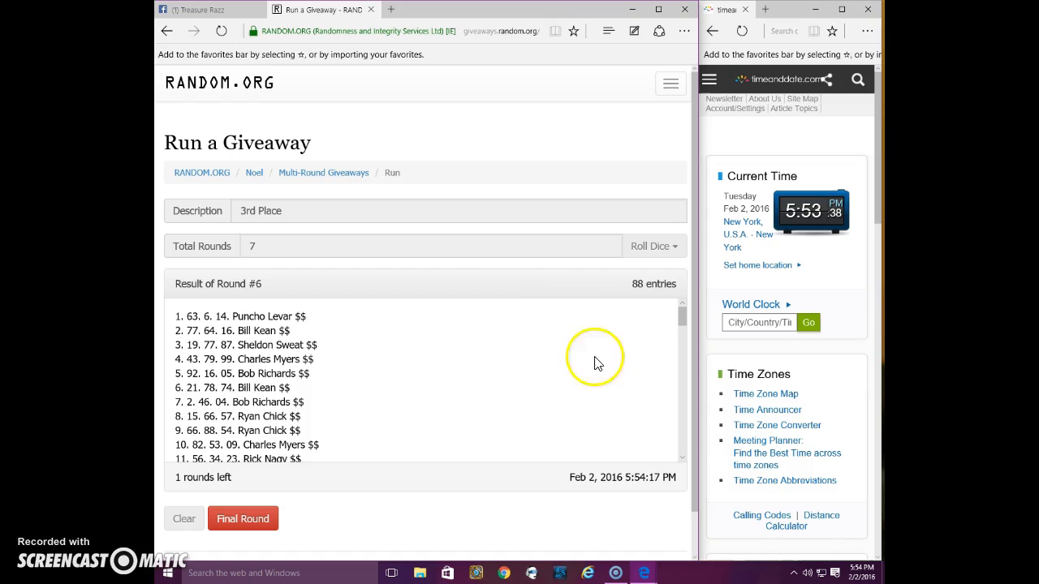
{"action": "mouse_move", "coordinate": [246, 496]}
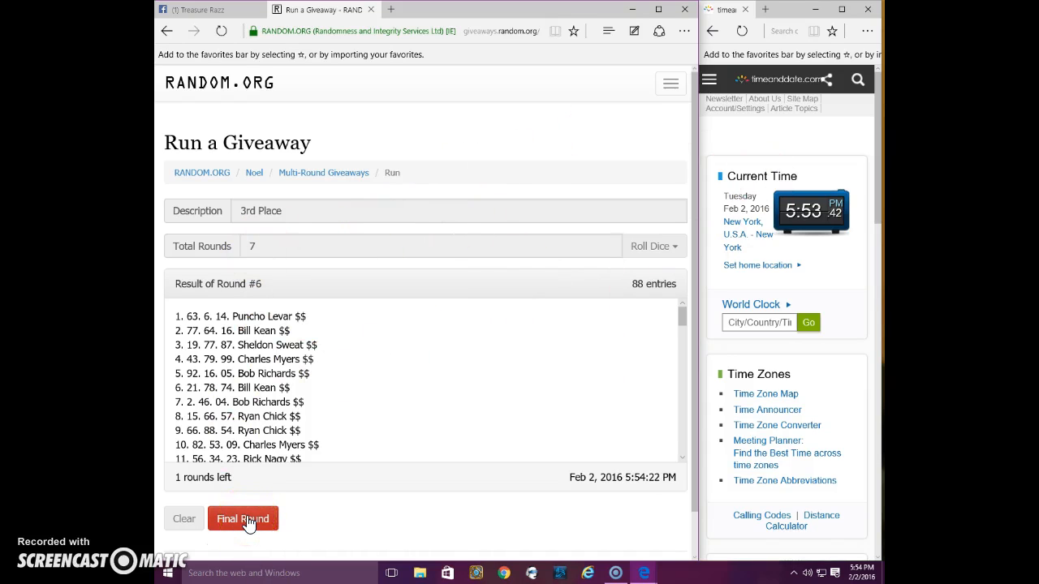
{"action": "left_click", "coordinate": [243, 519]}
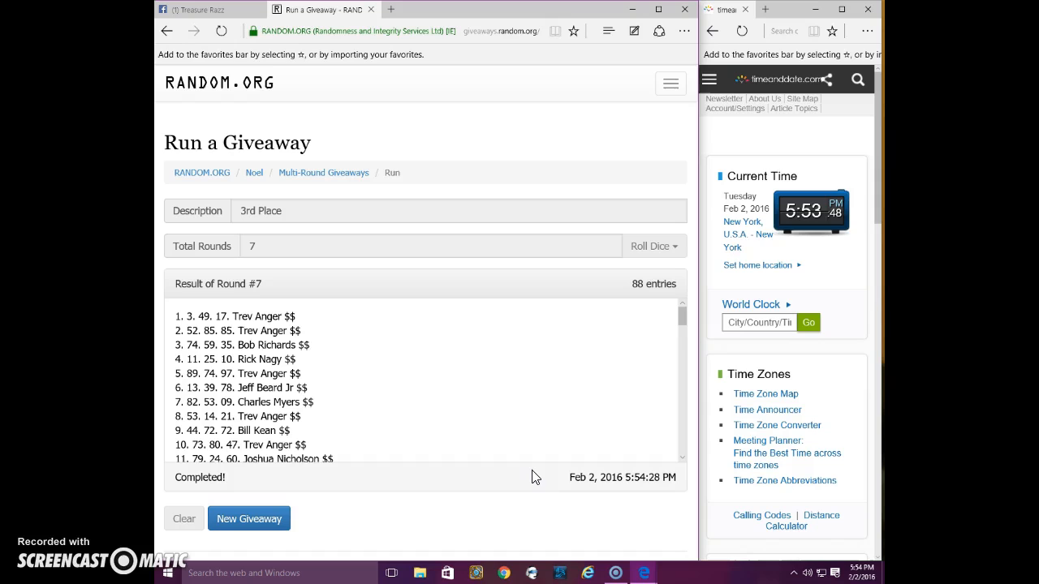
{"action": "mouse_move", "coordinate": [383, 331]}
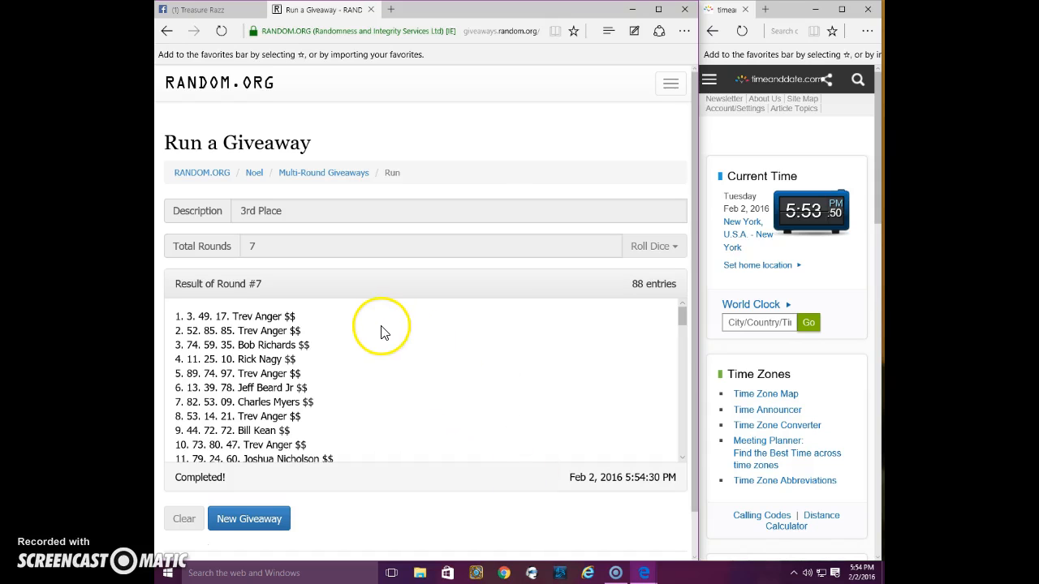
{"action": "mouse_move", "coordinate": [242, 282]}
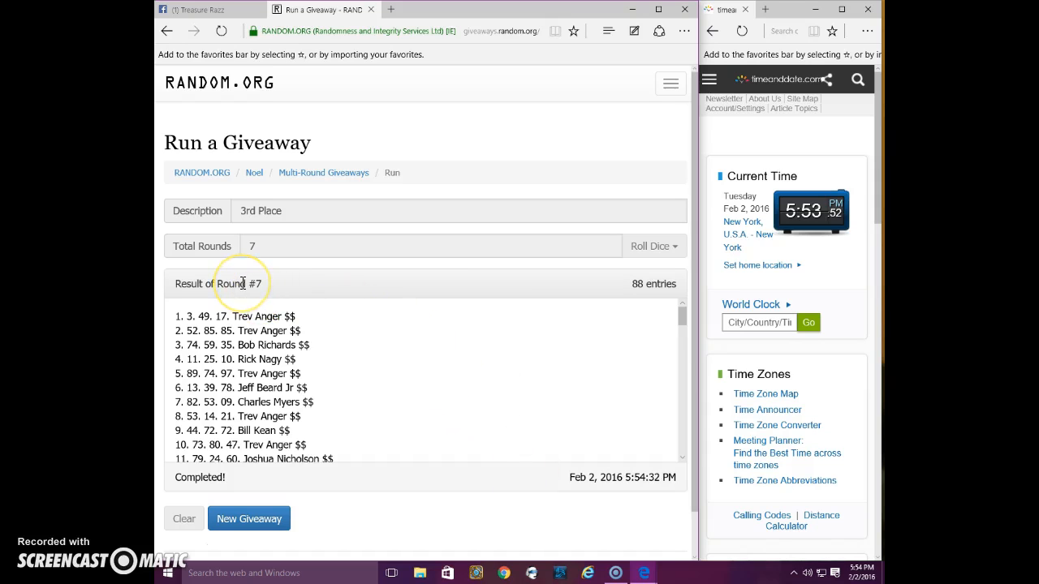
- Review the Round #7 results down to the timestamp and verification code, then return to Facebook
{"action": "double_click", "coordinate": [240, 282]}
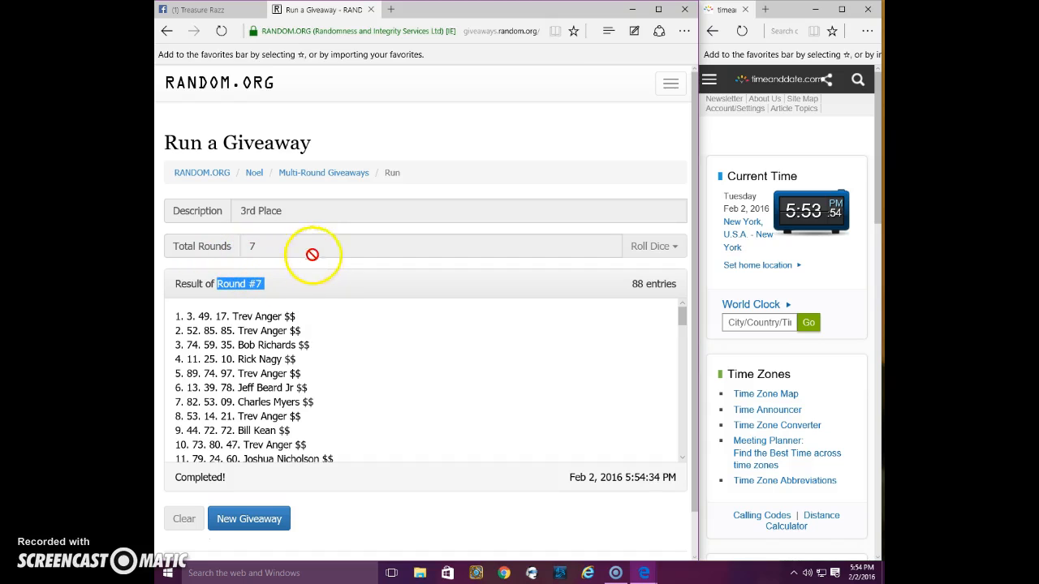
{"action": "scroll", "scroll_direction": "down", "scroll_amount": 3}
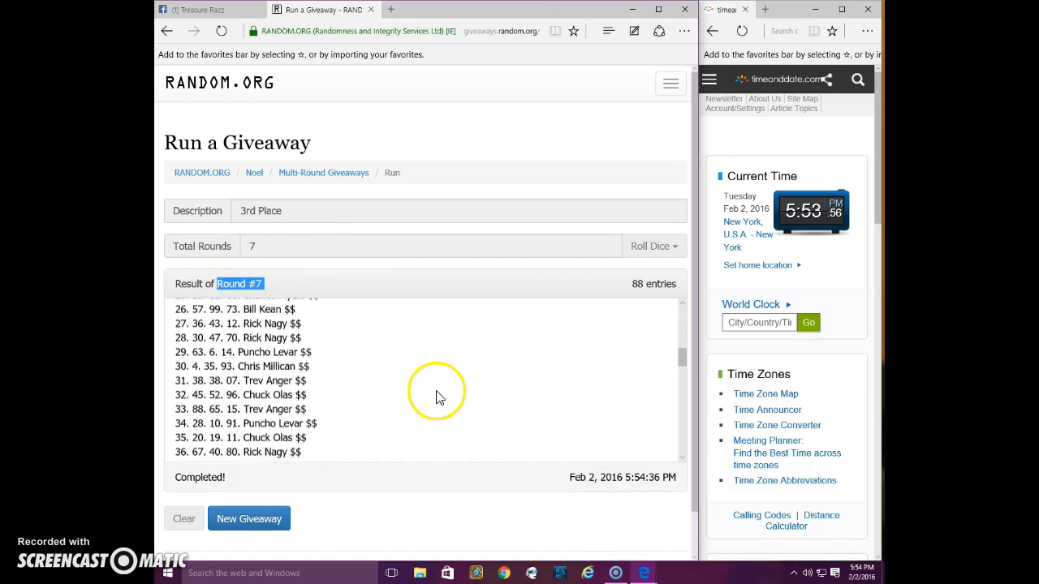
{"action": "scroll", "scroll_direction": "down", "scroll_amount": 3}
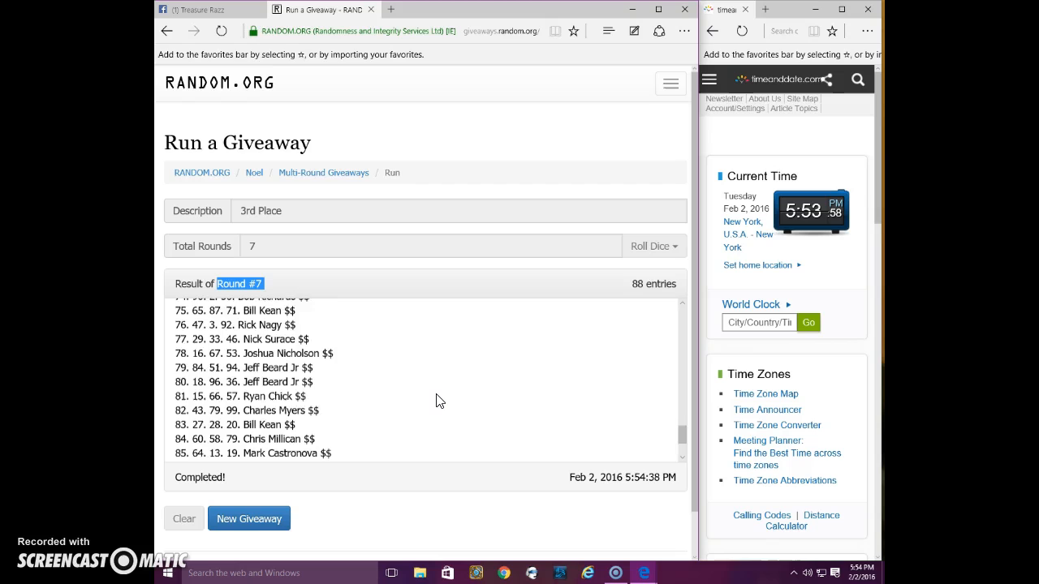
{"action": "scroll", "scroll_direction": "down", "scroll_amount": 3}
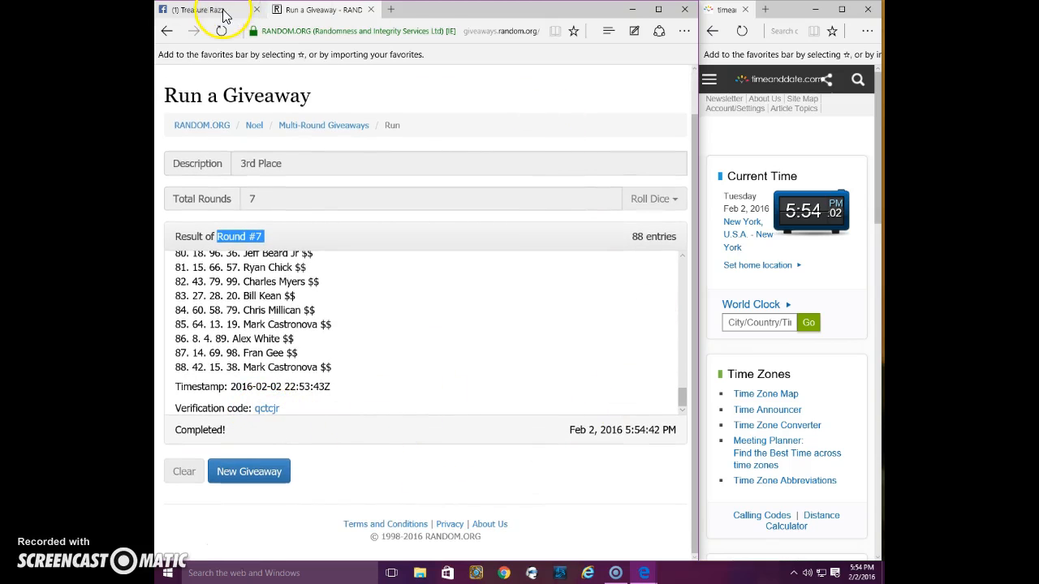
{"action": "left_click", "coordinate": [211, 10]}
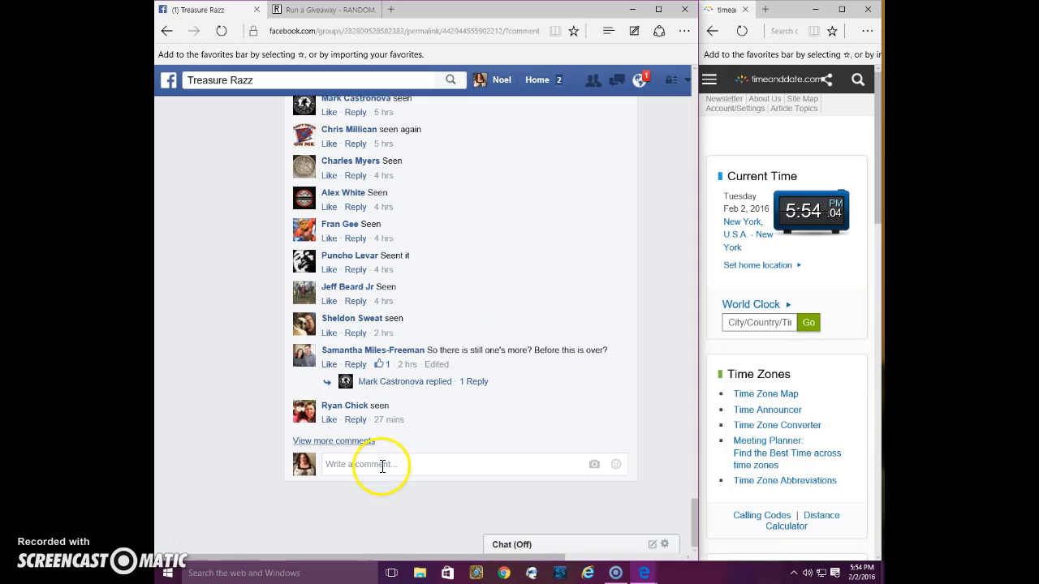
{"action": "type", "text": "DO"}
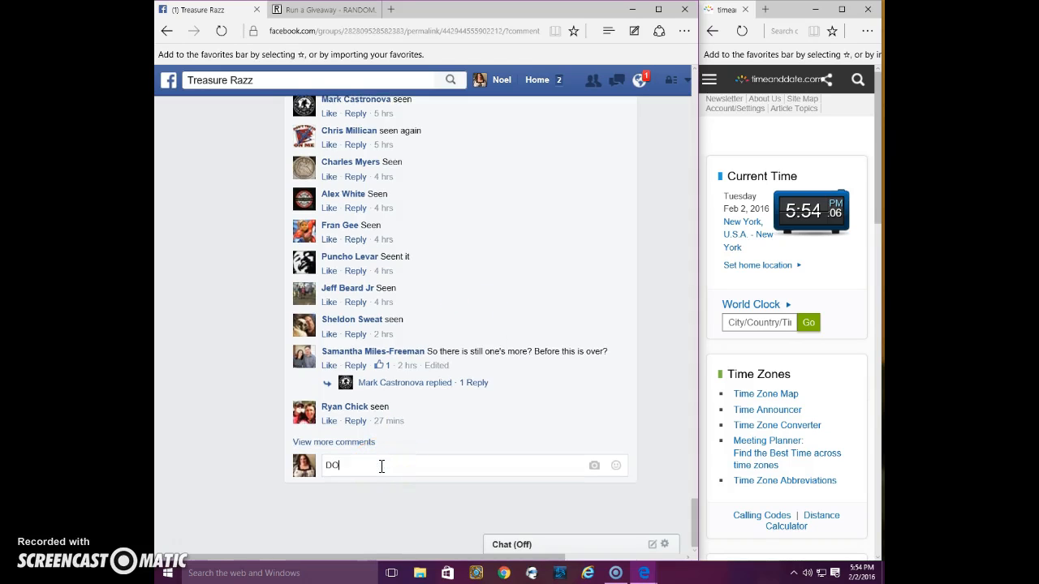
{"action": "type", "text": "NEEEEEE"}
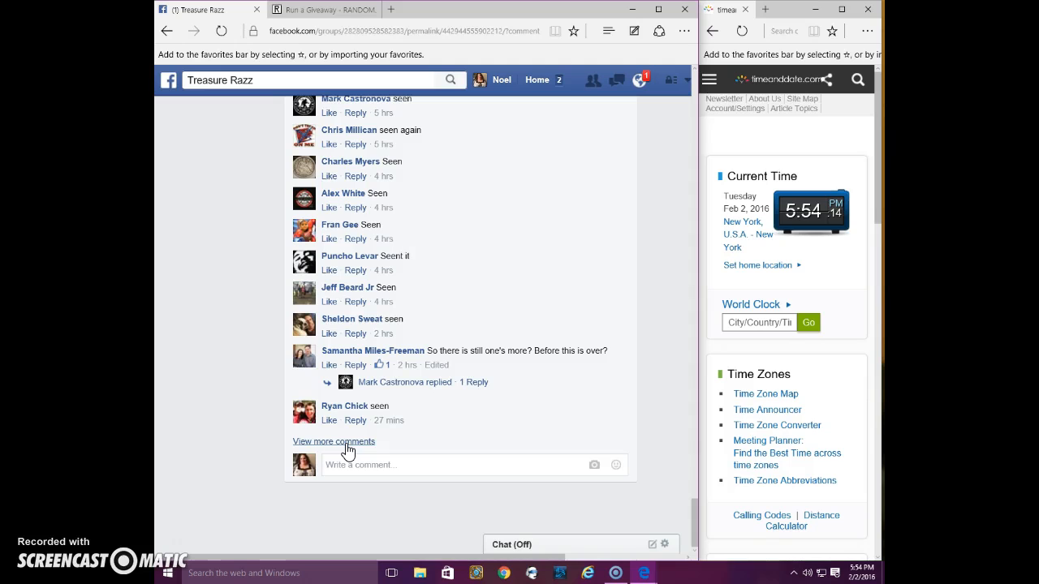
{"action": "mouse_move", "coordinate": [824, 192]}
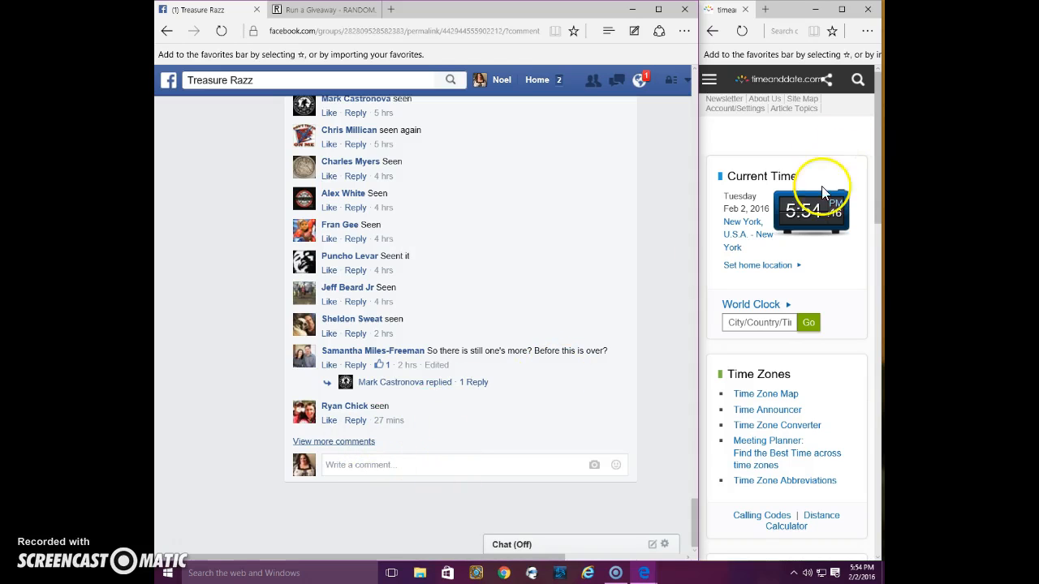
{"action": "mouse_move", "coordinate": [803, 219]}
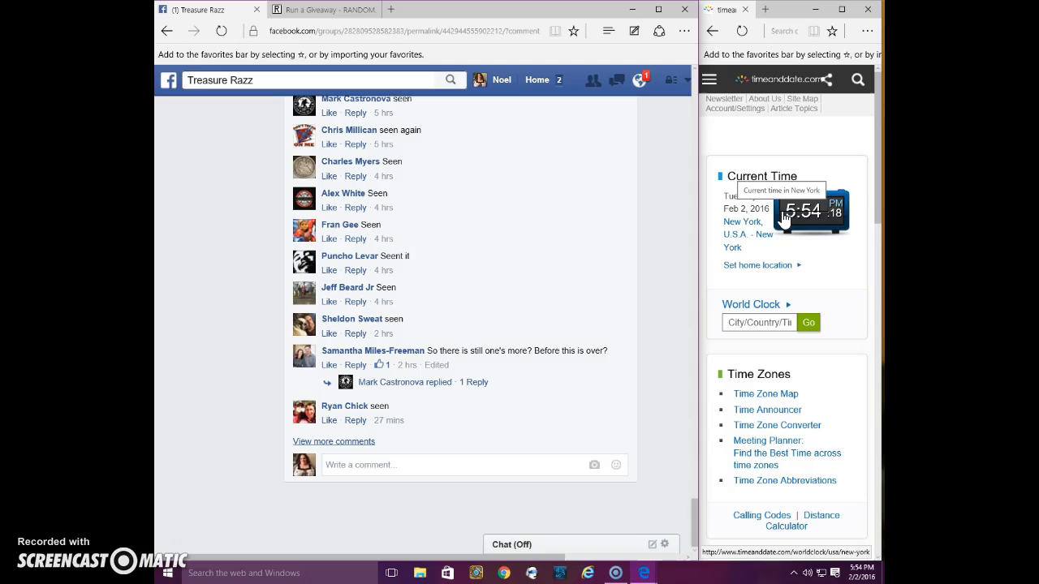
{"action": "mouse_move", "coordinate": [613, 545]}
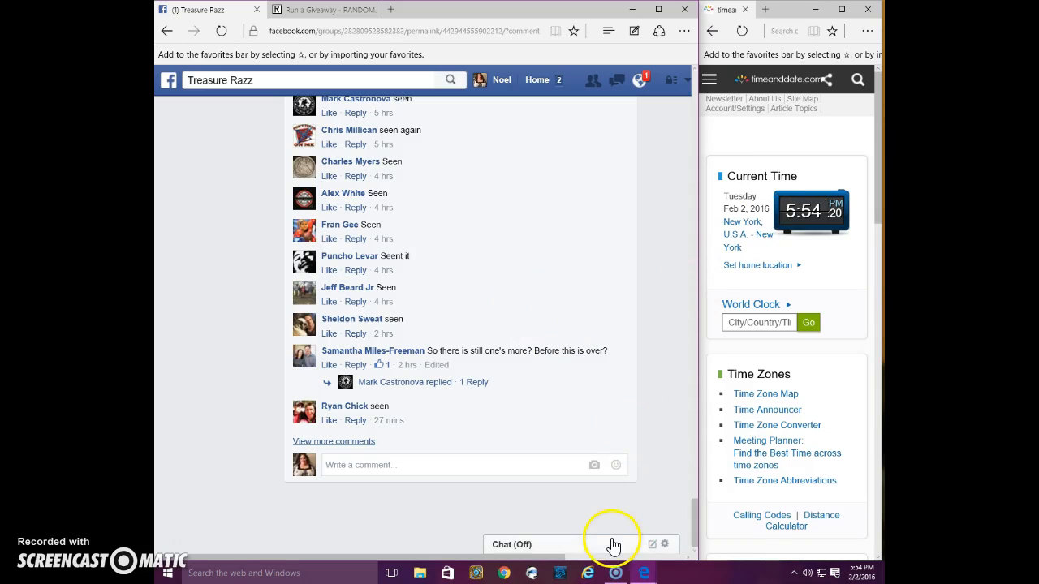